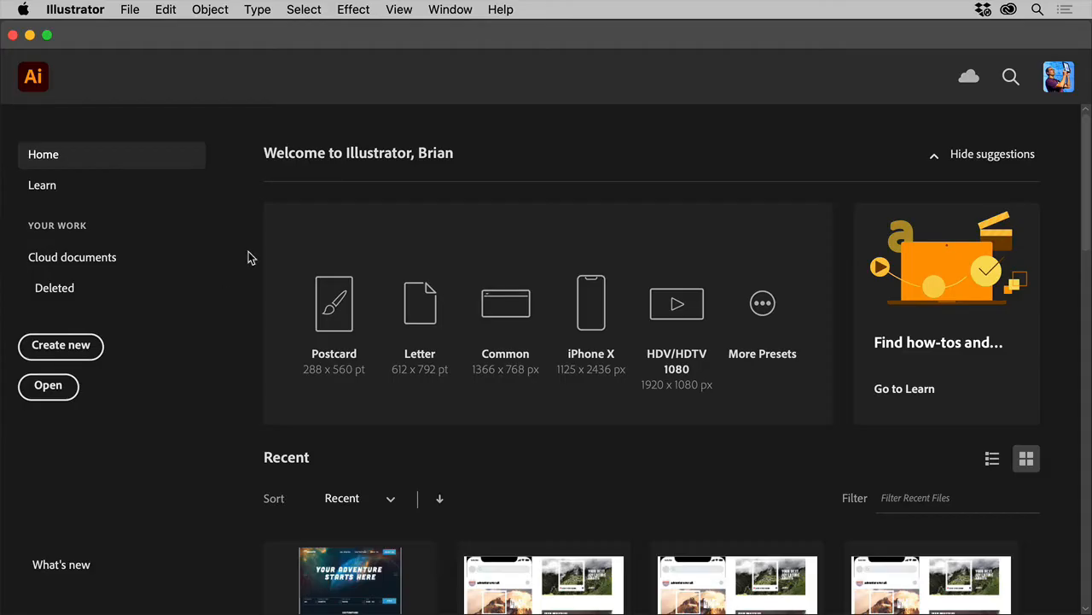
Step: Confirm Smart Guides is enabled under the View menu before quitting Illustrator
click(399, 10)
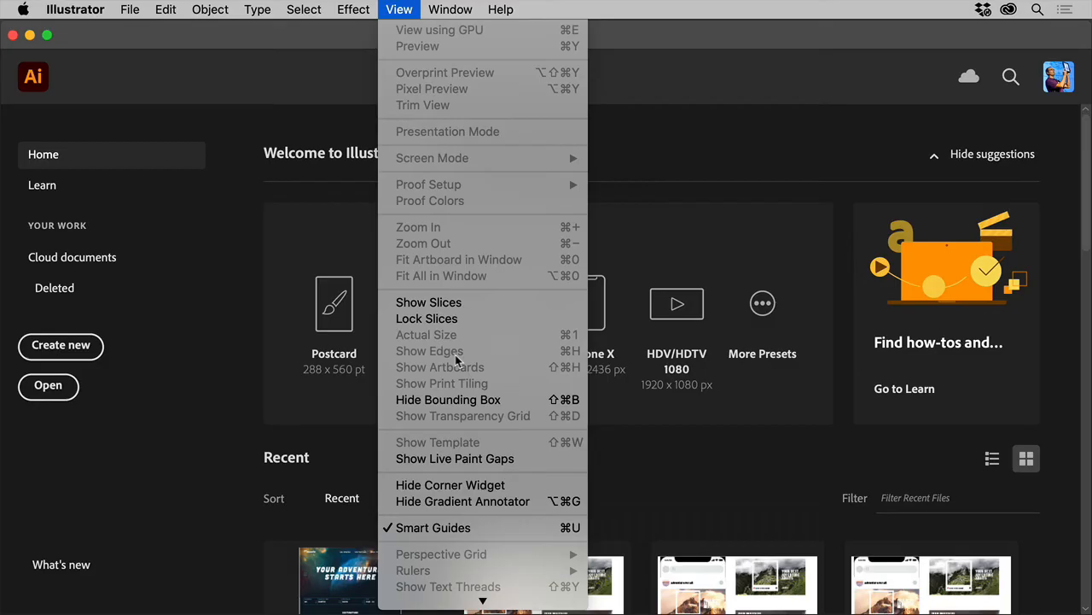
mouse_move(457, 528)
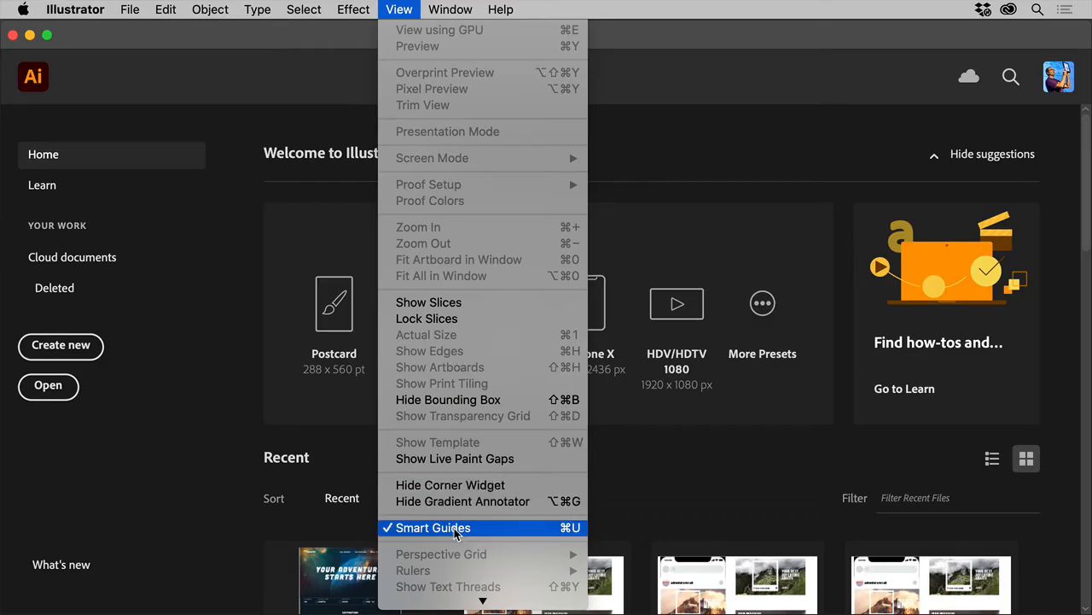
click(434, 525)
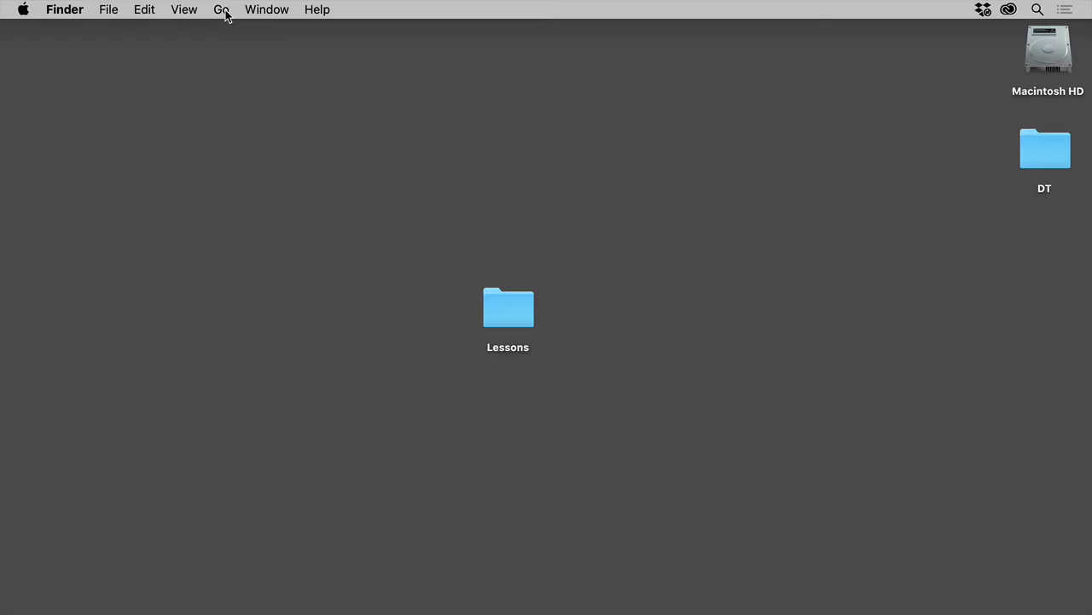
Step: Reveal the hidden Library entry in Finder's Go menu with Option and open it
click(222, 11)
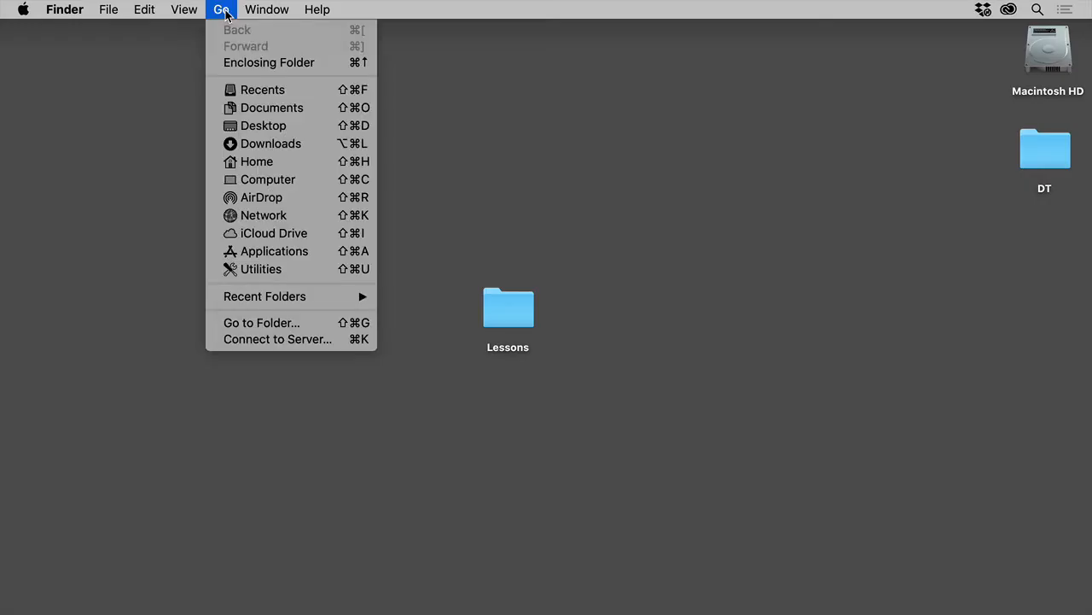
key(alt)
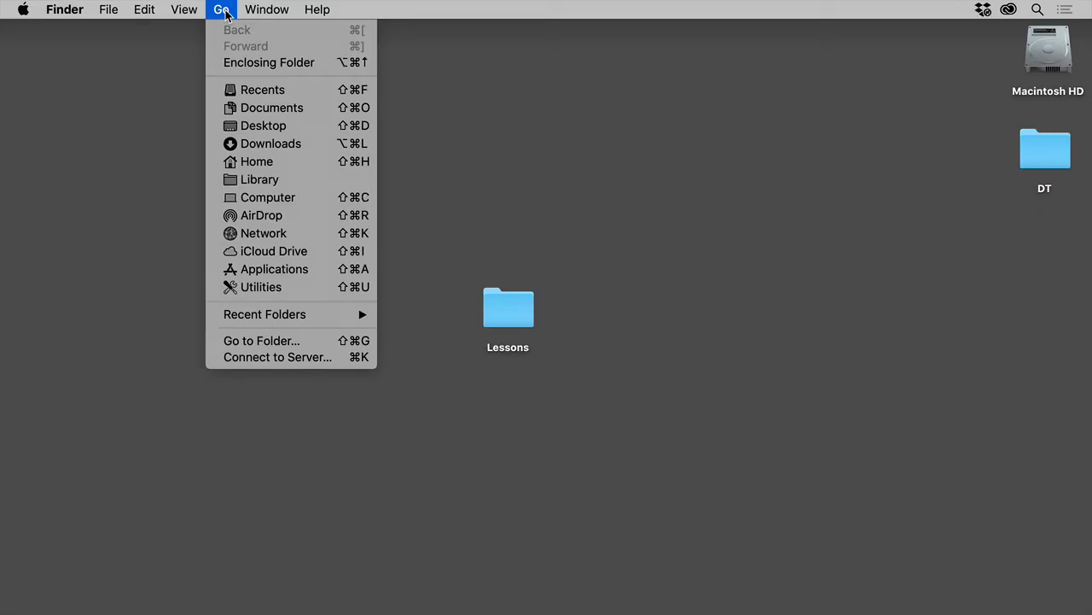
mouse_move(259, 179)
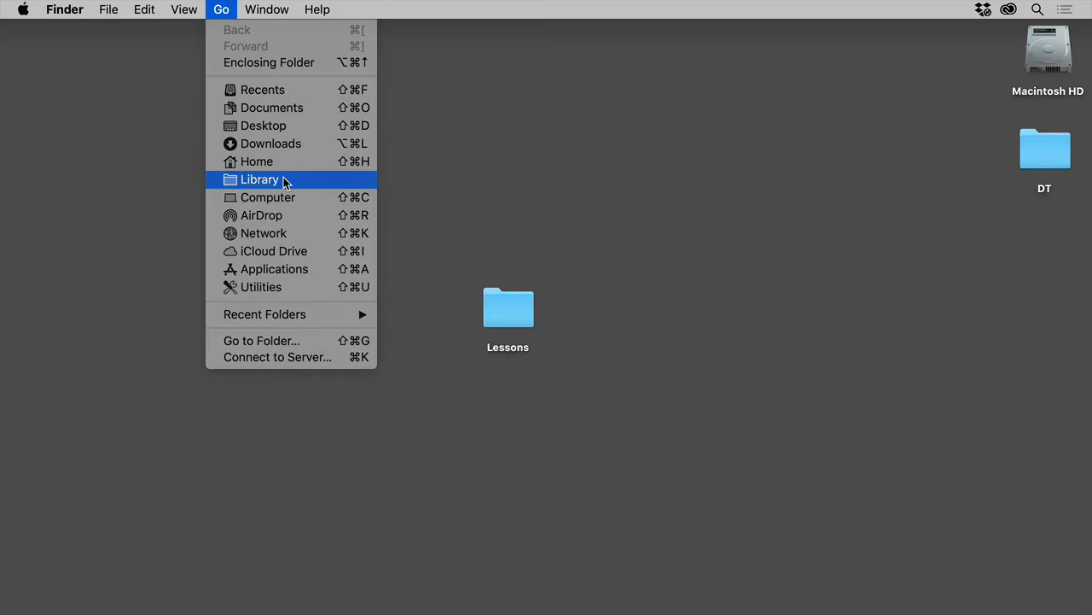
click(260, 180)
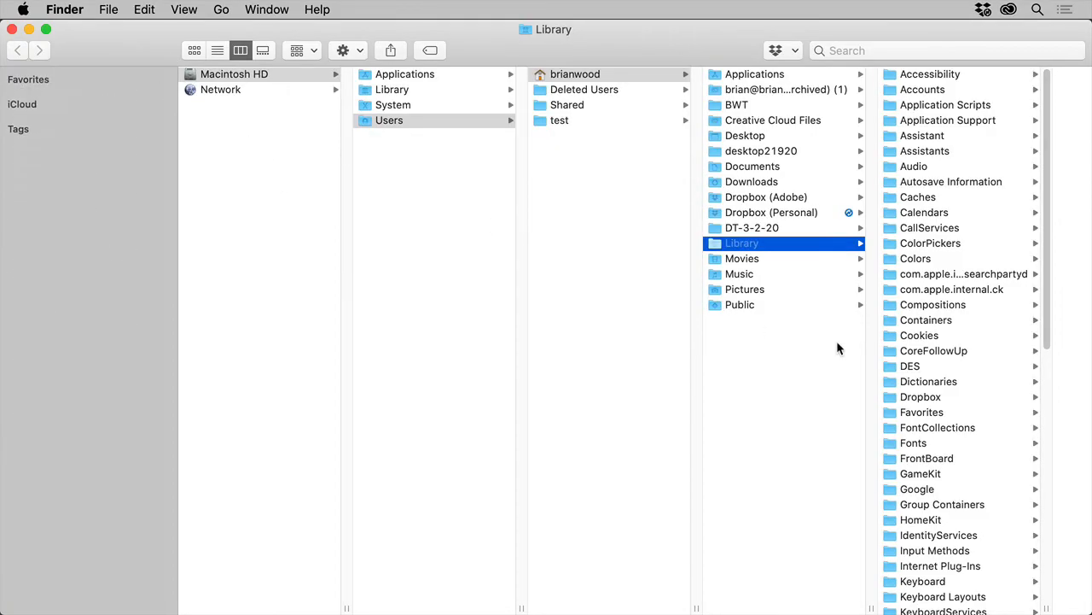
Step: Navigate Library > Preferences > Adobe Illustrator 25 Settings to reach the en_US folder
scroll(down, 3)
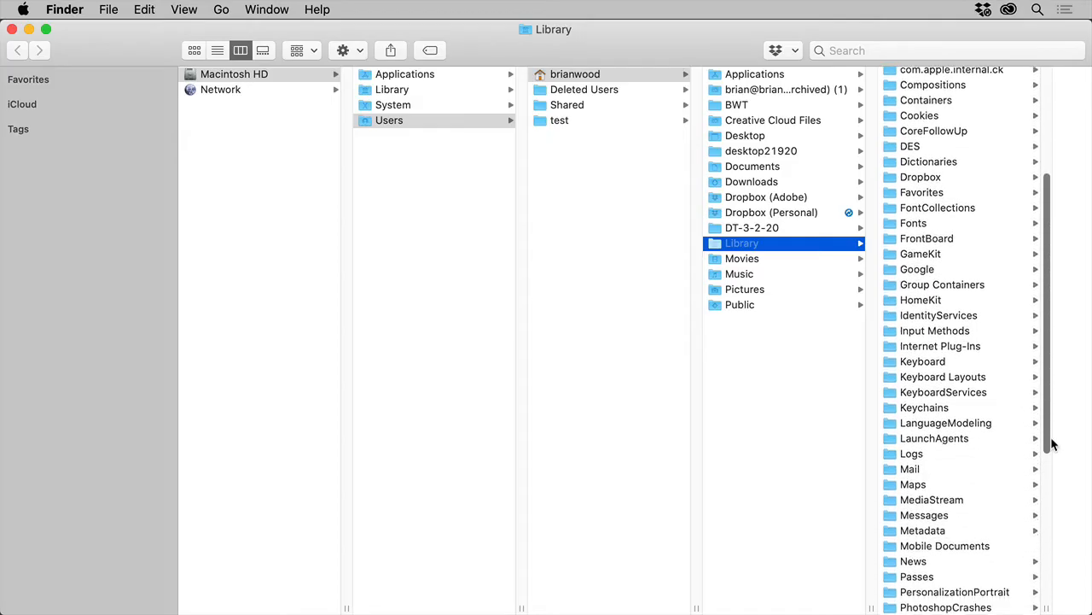
scroll(down, 3)
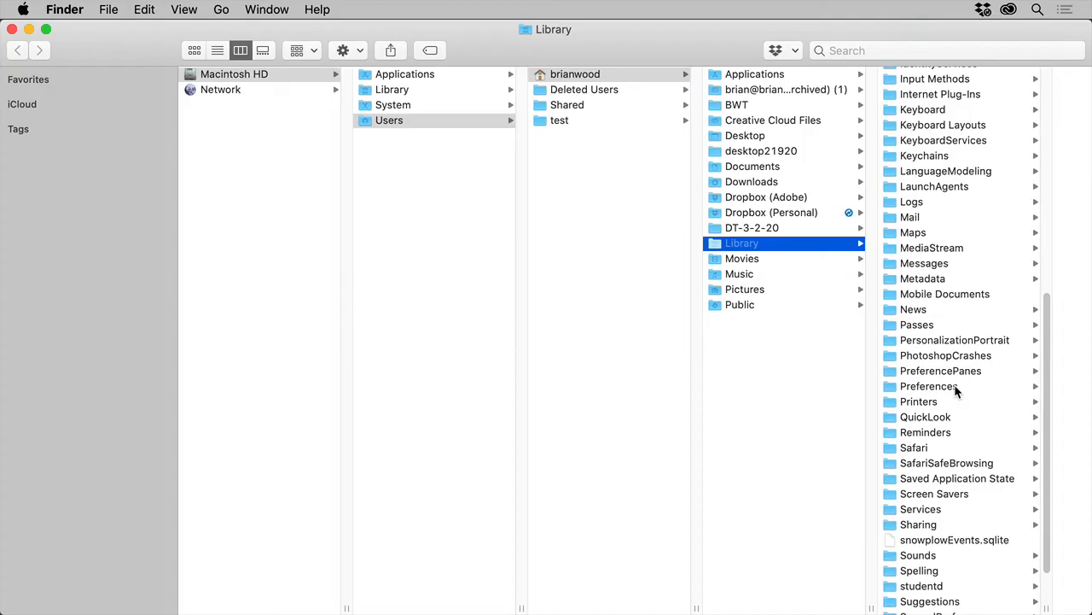
click(929, 385)
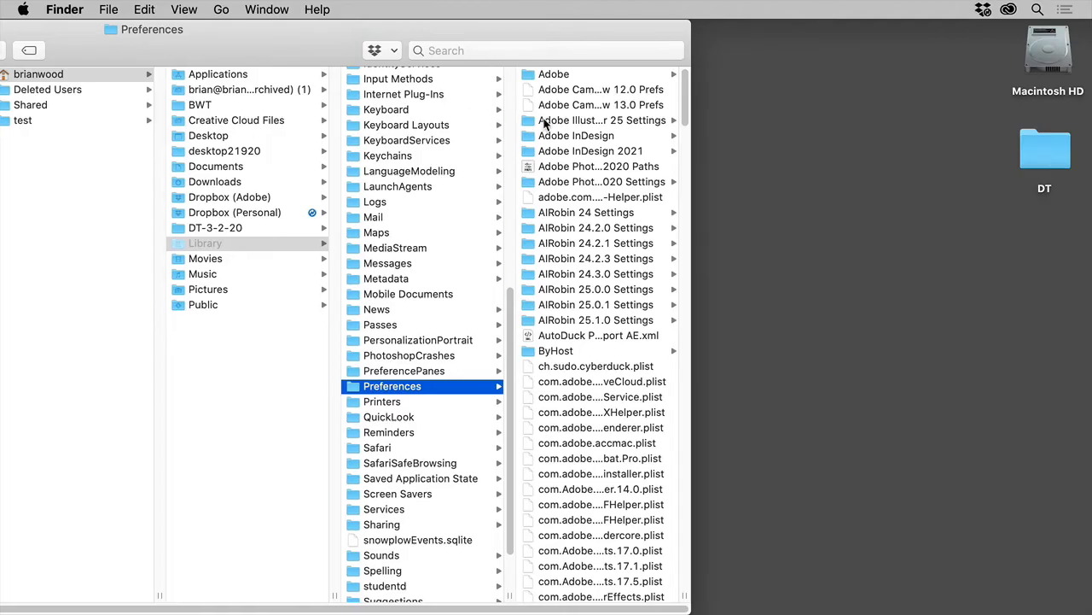
click(601, 120)
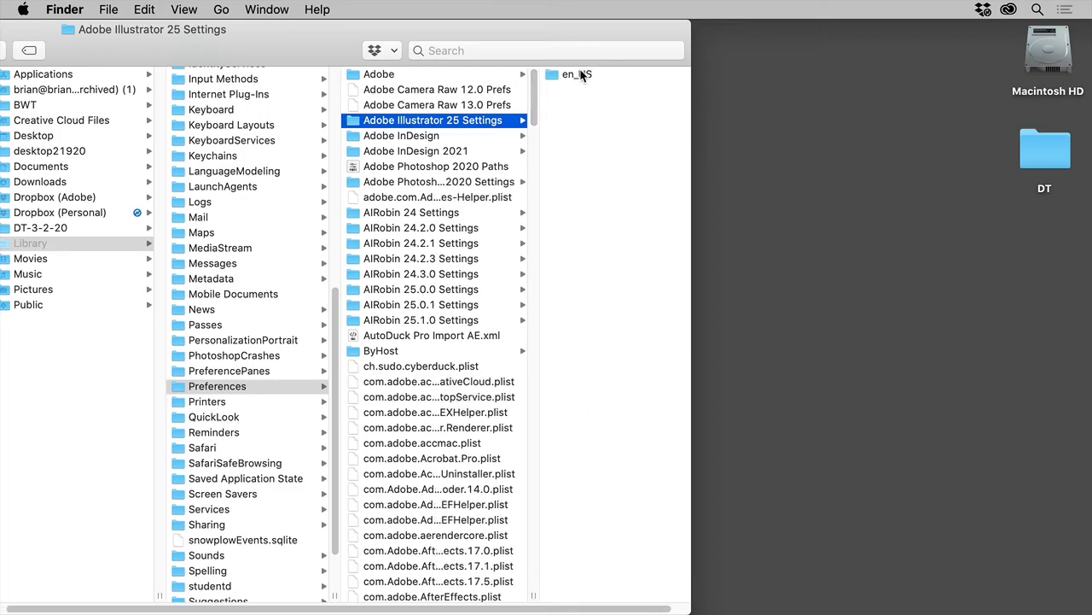
Step: Select the Adobe Illustrator Prefs file inside en_US and move it to the Trash
click(577, 76)
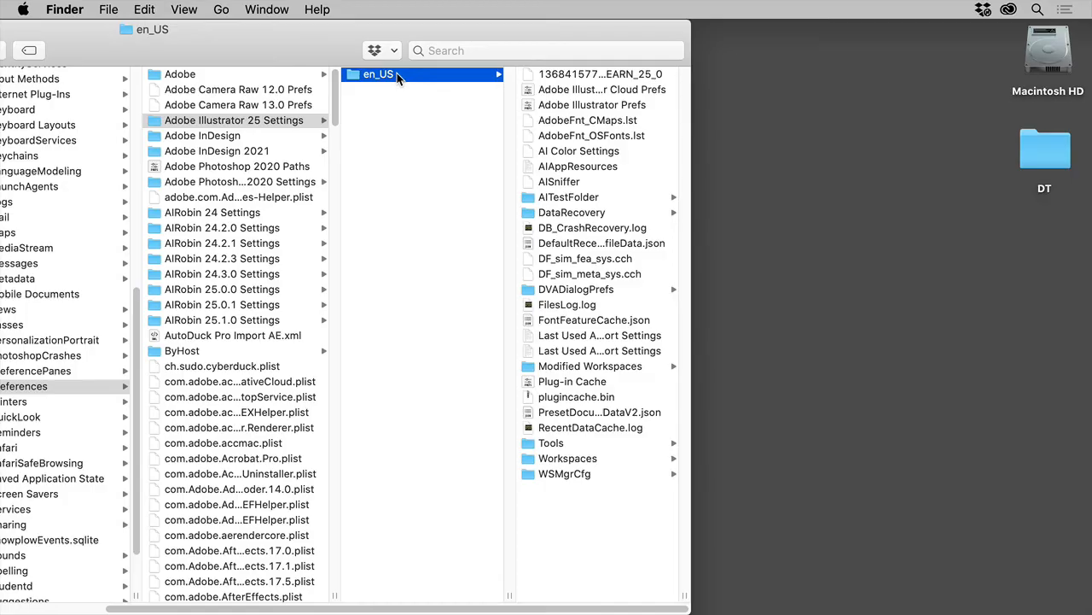
click(592, 104)
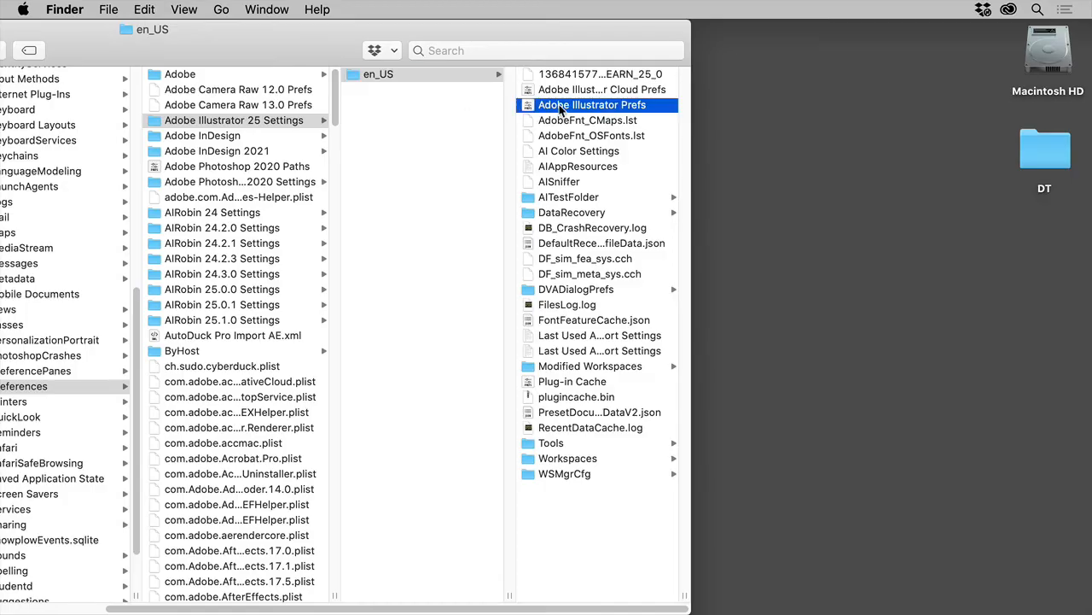
click(593, 104)
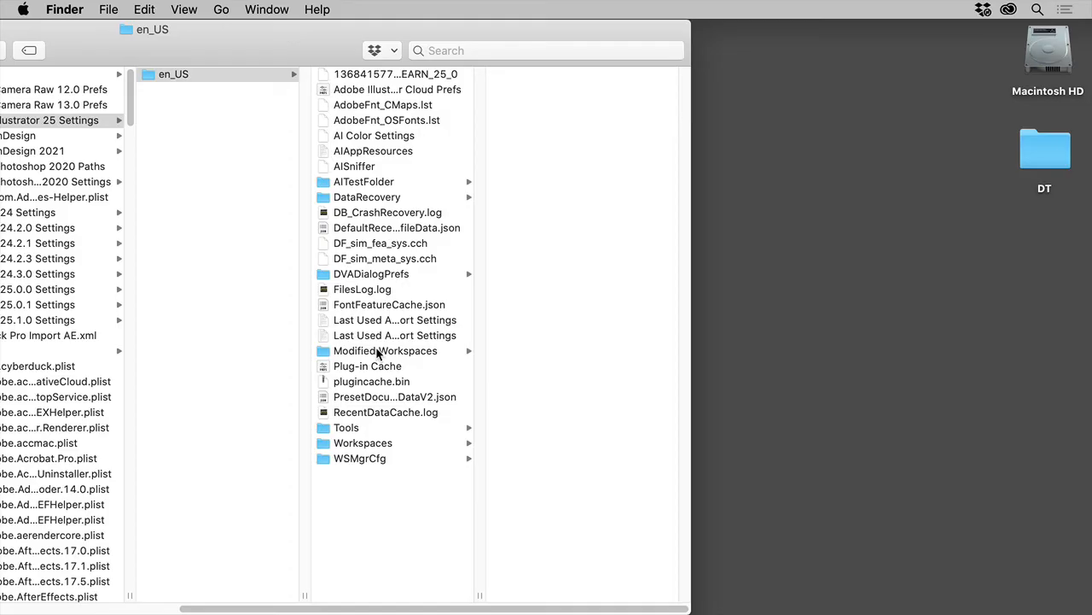
mouse_move(383, 345)
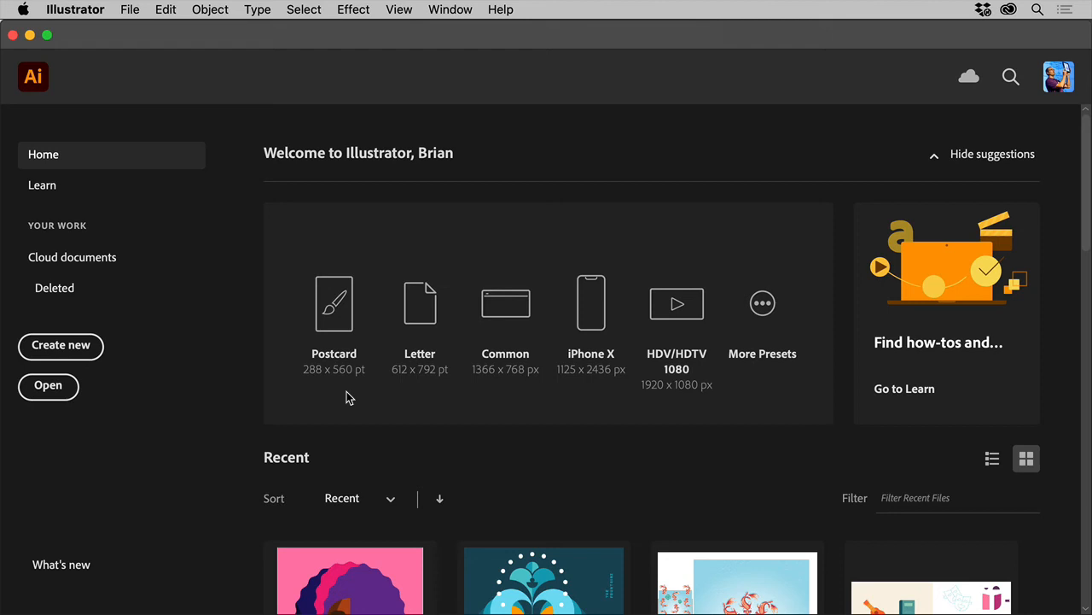
mouse_move(269, 119)
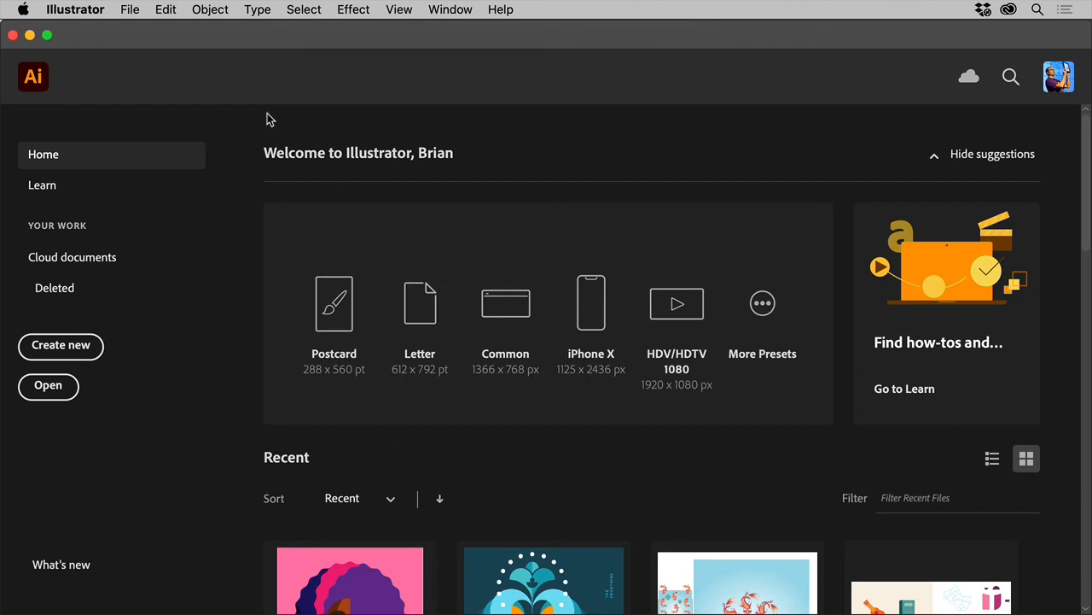